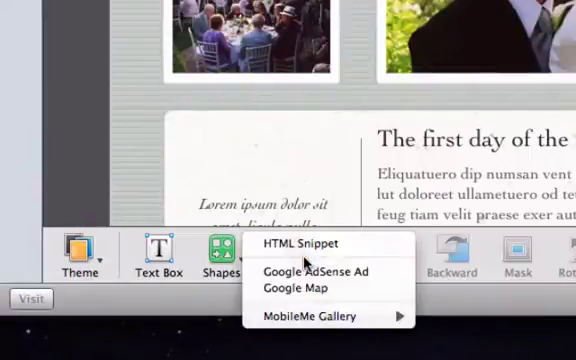
pyautogui.moveTo(315, 245)
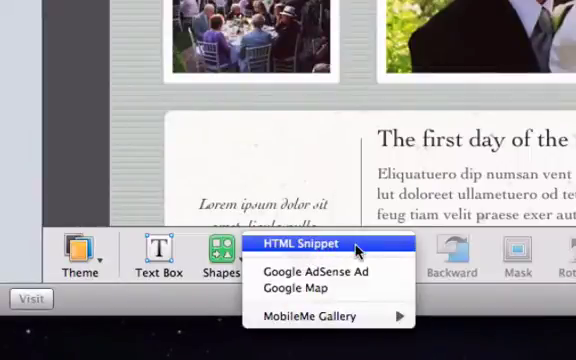
# Insert an HTML Snippet widget from Web Widgets, opening its empty code window.
pyautogui.click(312, 244)
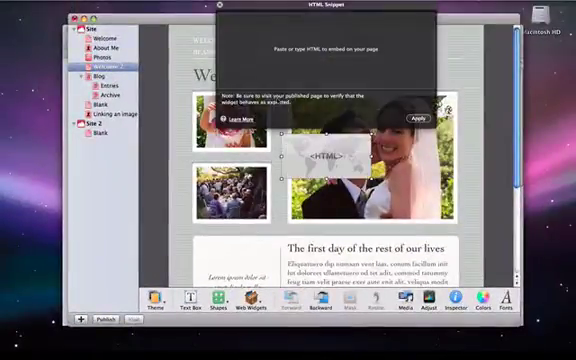